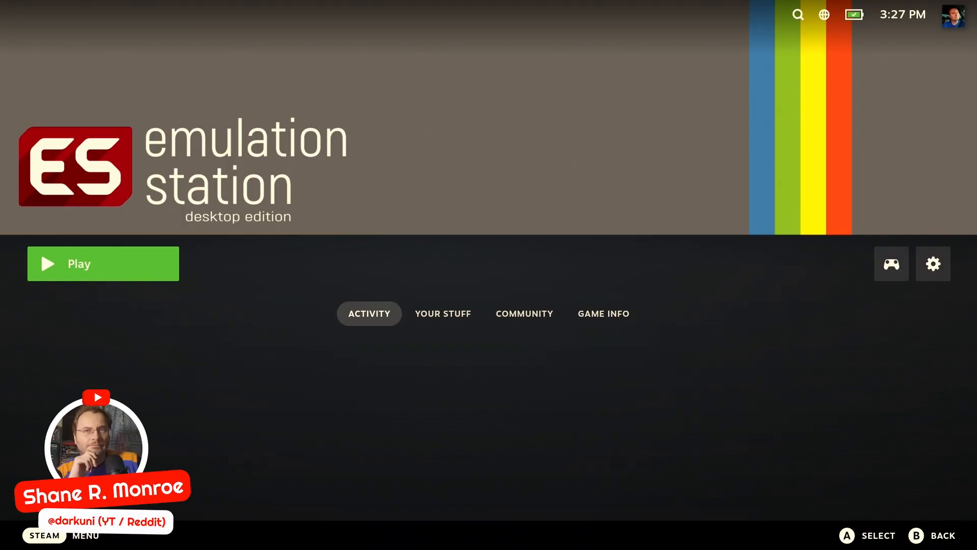
# - Launch EmulationStation Desktop Edition from its Steam library page
pyautogui.click(103, 262)
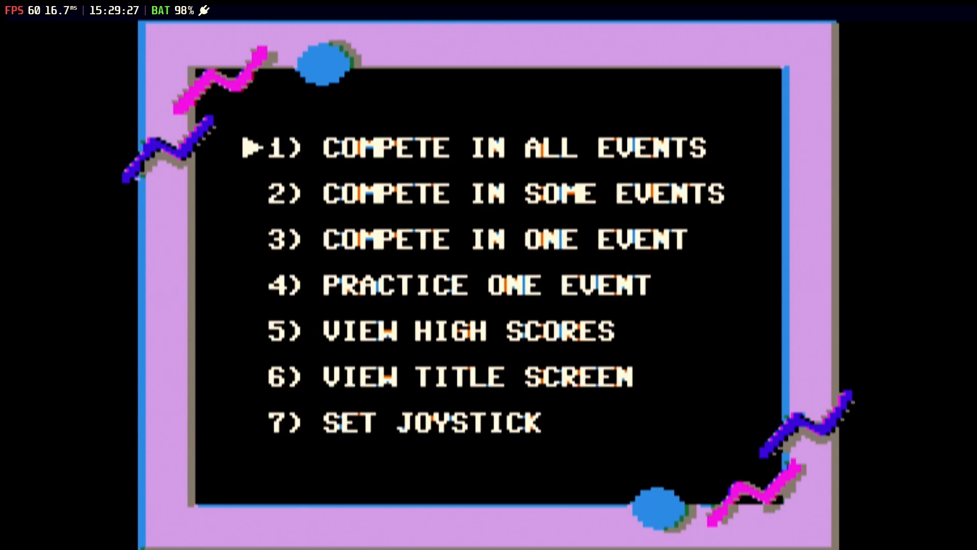
# - Pick an event from California Games' menu to reach the flip-disk prompt
pyautogui.press('down')
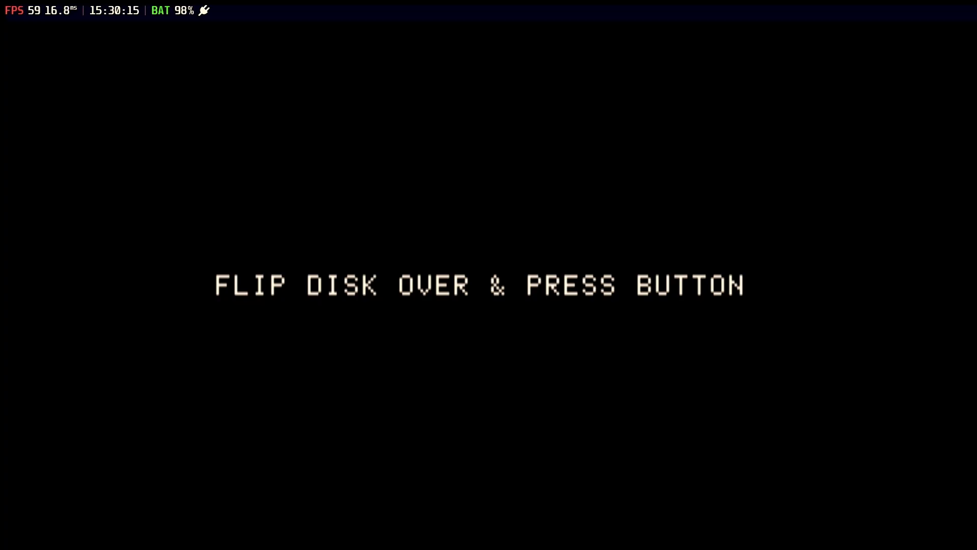
# - Bring up MAME's UI menu with File Manager highlighted over the flip-disk prompt
pyautogui.press('scrolllock')
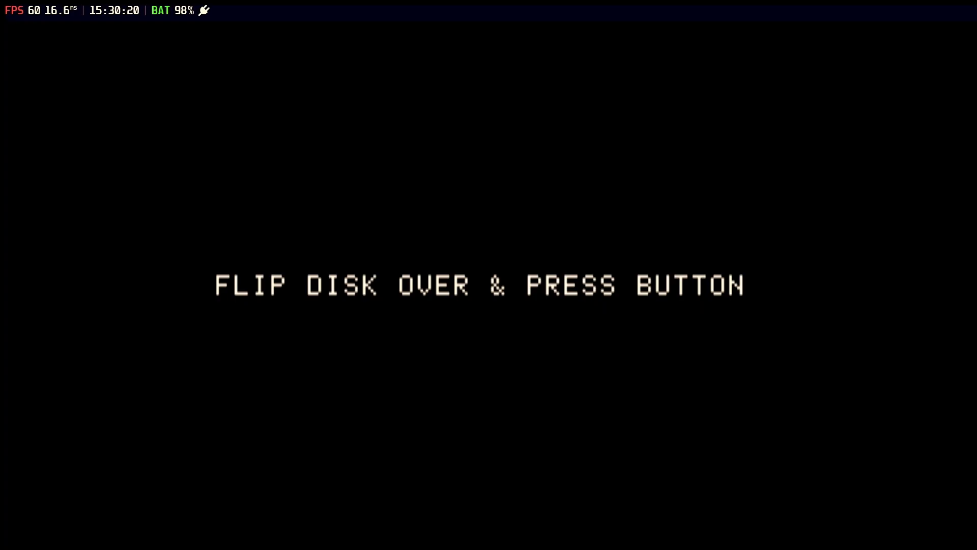
pyautogui.press('Tab')
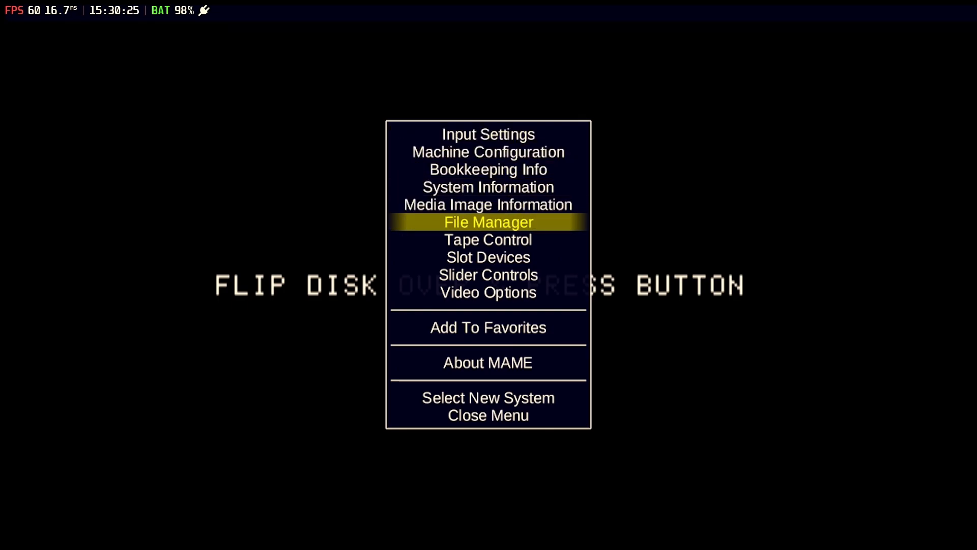
# - Mount calgame2.dsk read-write in the floppy drive via File Manager and close the menu
pyautogui.click(487, 222)
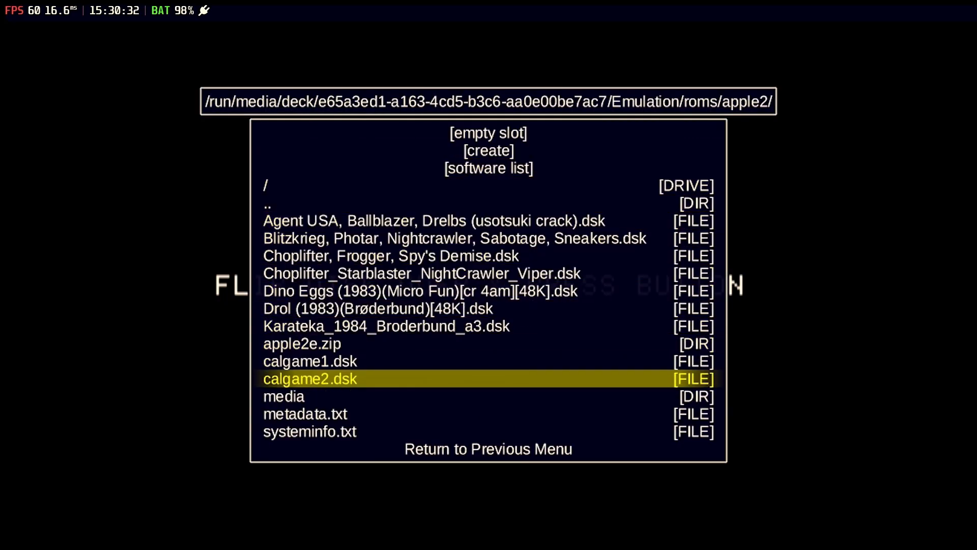
pyautogui.click(310, 379)
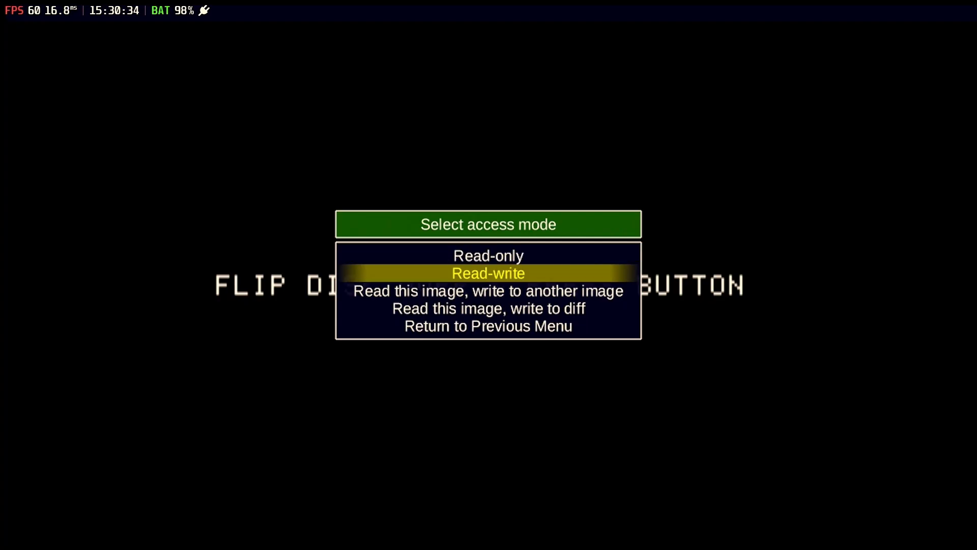
pyautogui.click(488, 272)
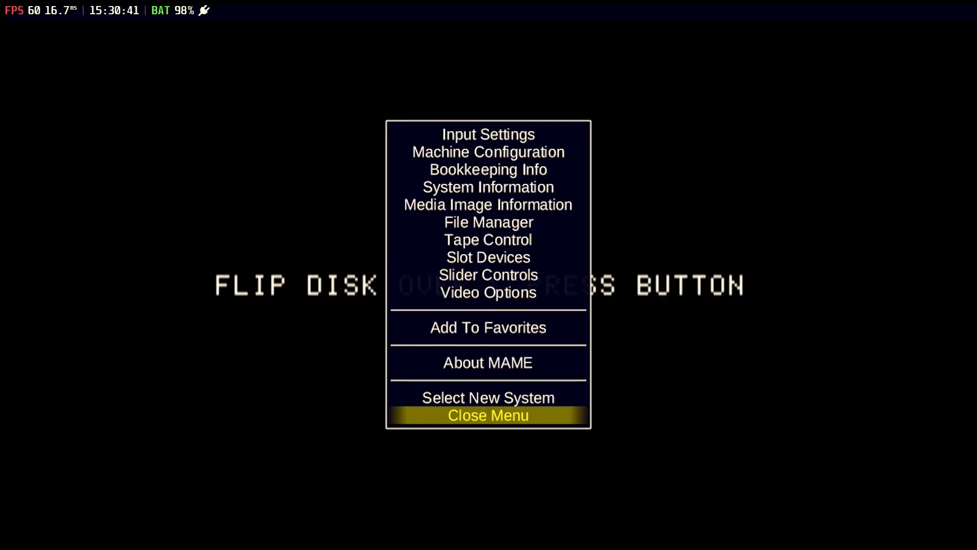
pyautogui.click(488, 416)
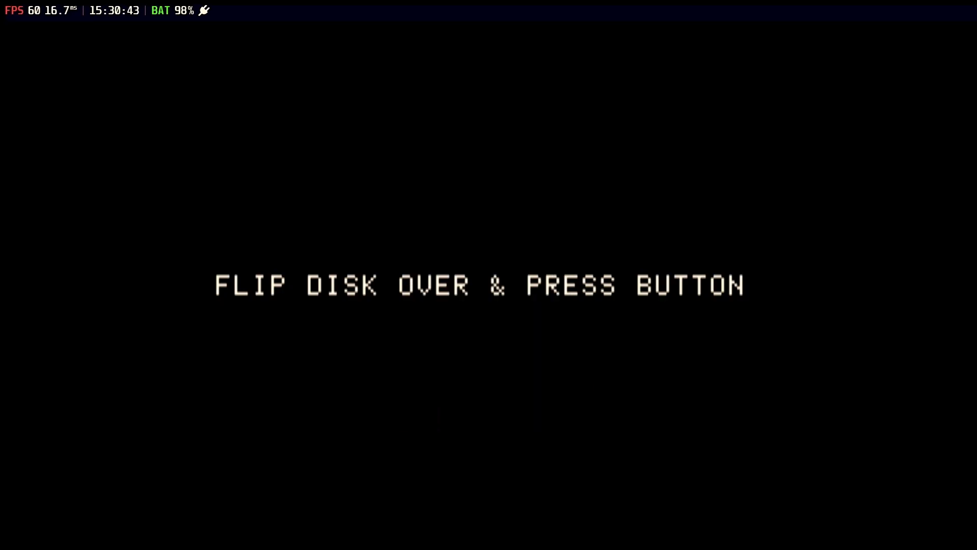